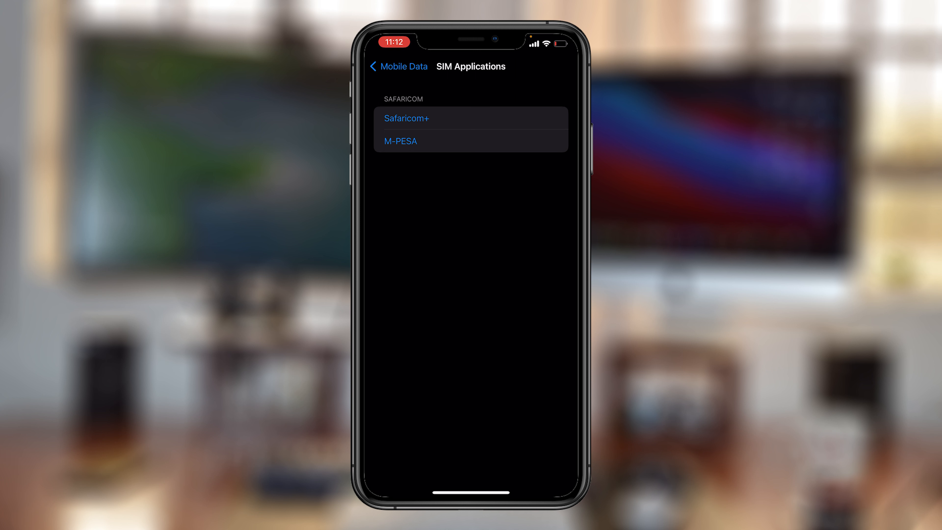
Navigate the SIM menu through M-PESA and Lipa na M-PESA to start a Pay Bill payment.
{"action": "left_click", "coordinate": [401, 140]}
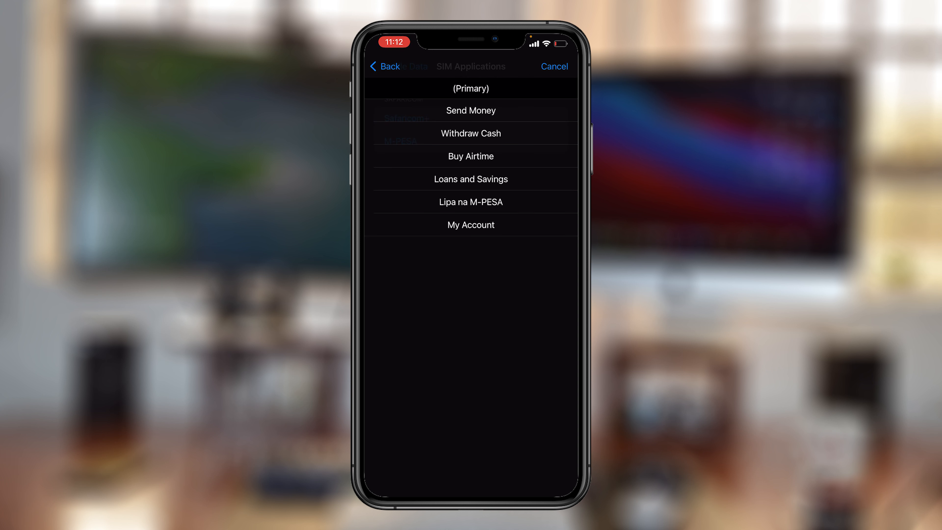
{"action": "left_click", "coordinate": [471, 201]}
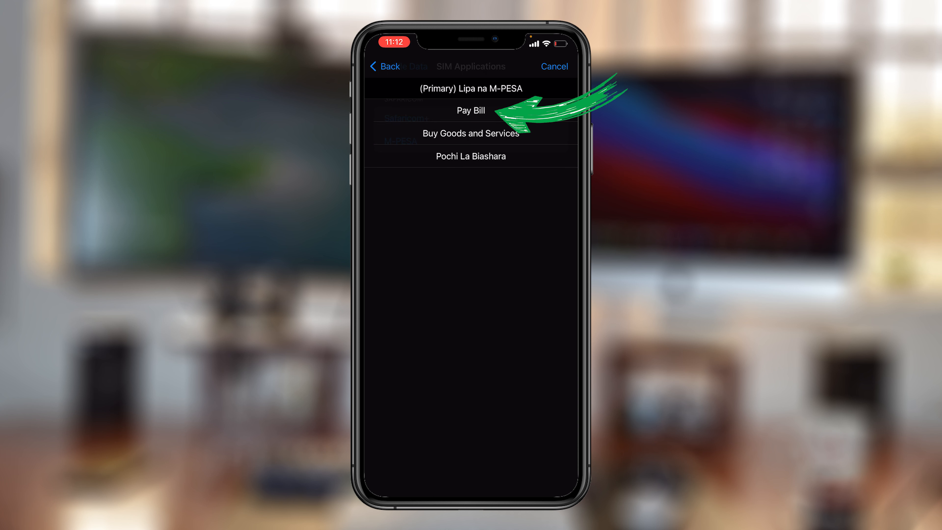
{"action": "left_click", "coordinate": [470, 110]}
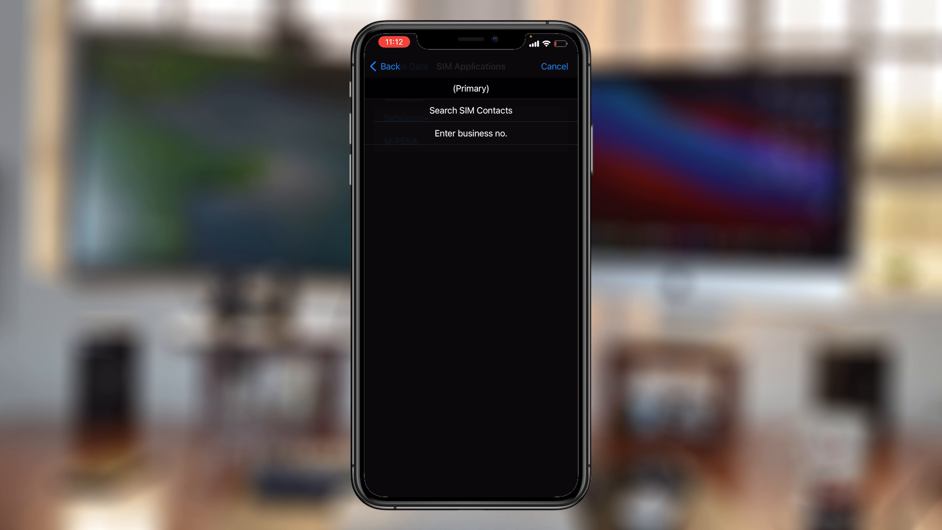
Enter business number 220220 manually and send it.
{"action": "left_click", "coordinate": [471, 133]}
{"action": "type", "text": "220220"}
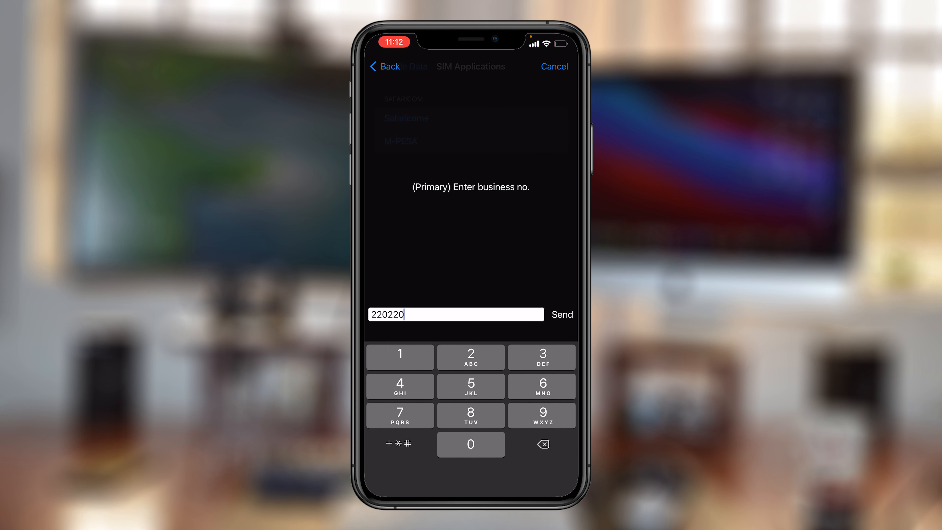
{"action": "left_click", "coordinate": [561, 314]}
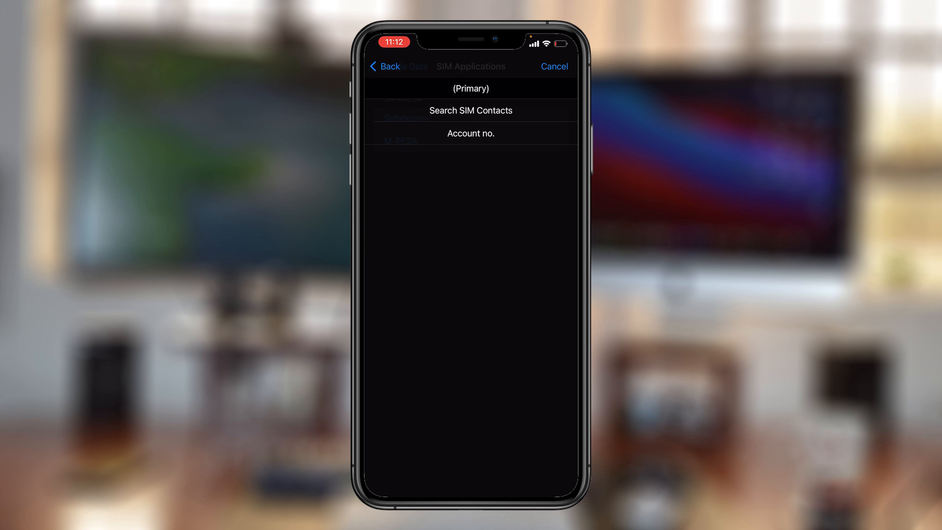
Enter account number 0735 and send it.
{"action": "left_click", "coordinate": [470, 133]}
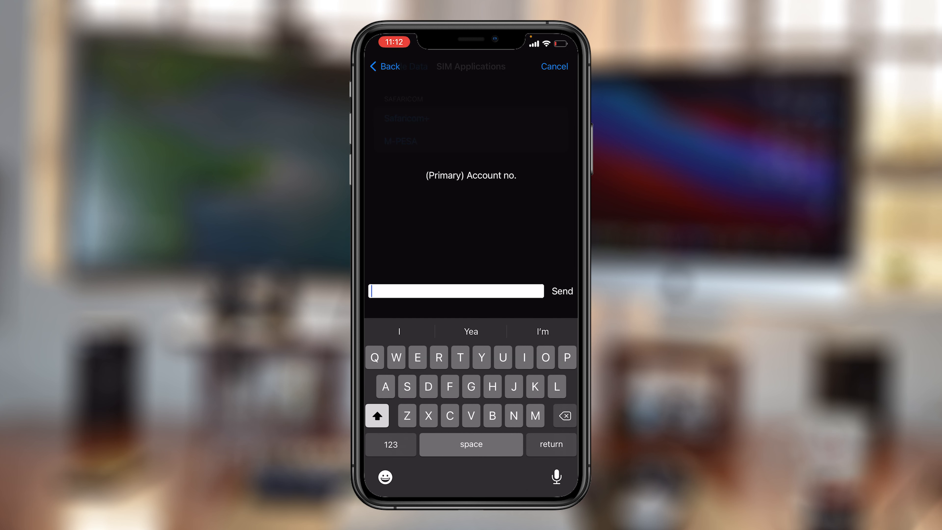
{"action": "type", "text": "0"}
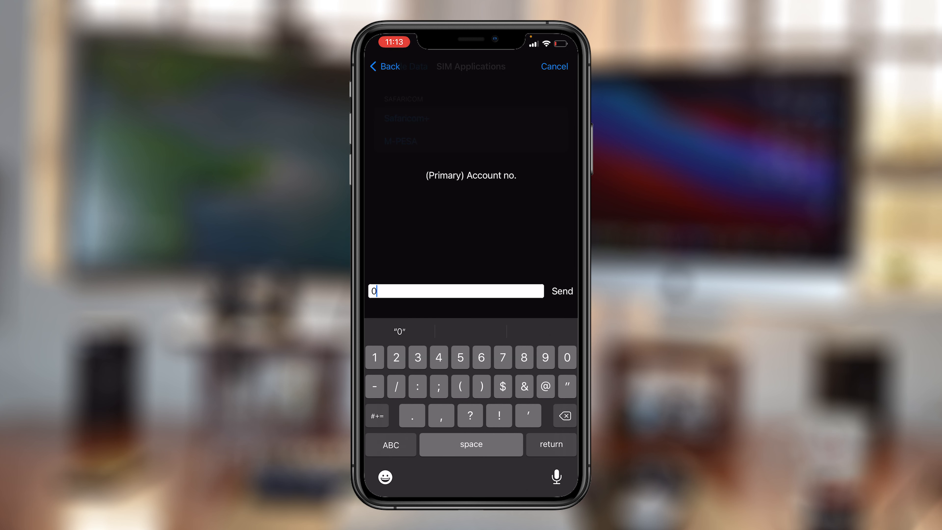
{"action": "type", "text": "735"}
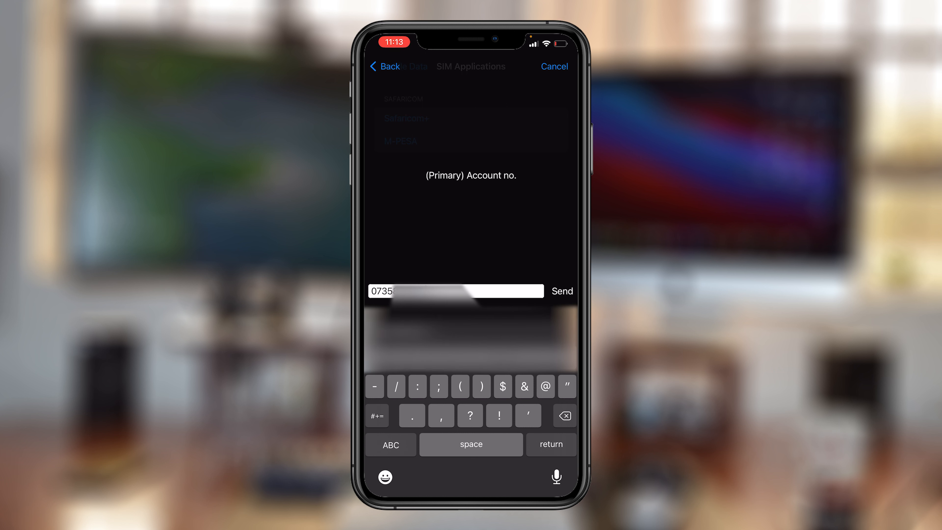
{"action": "left_click", "coordinate": [561, 291]}
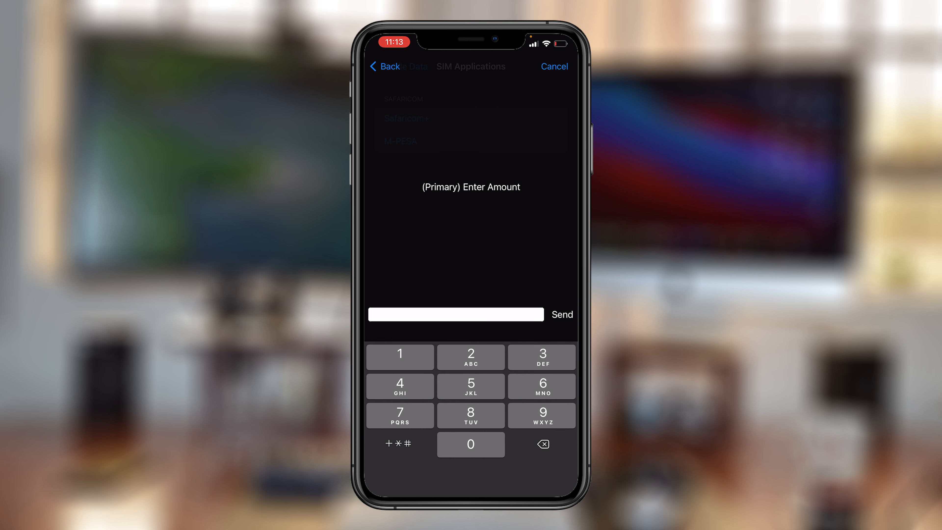
Enter the payment amount and send it to reach the M-PESA PIN prompt.
{"action": "left_click", "coordinate": [471, 356]}
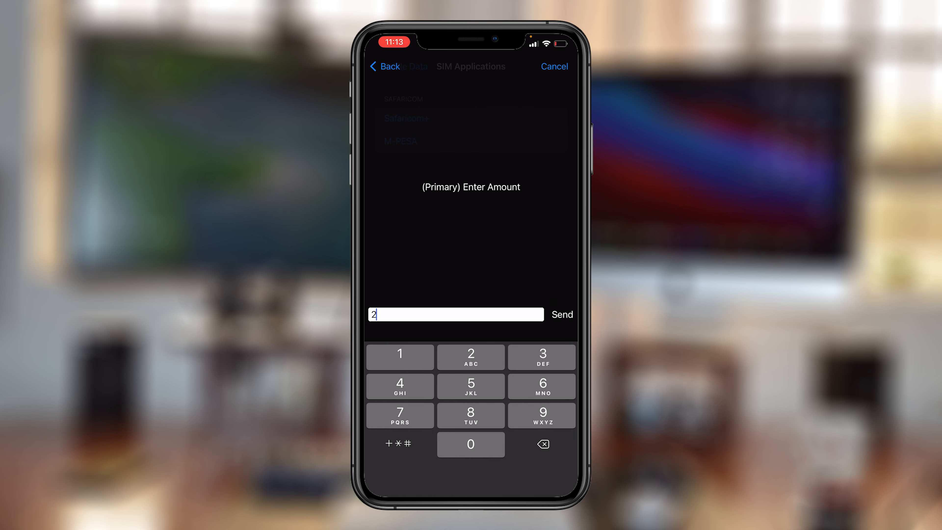
{"action": "left_click", "coordinate": [562, 314]}
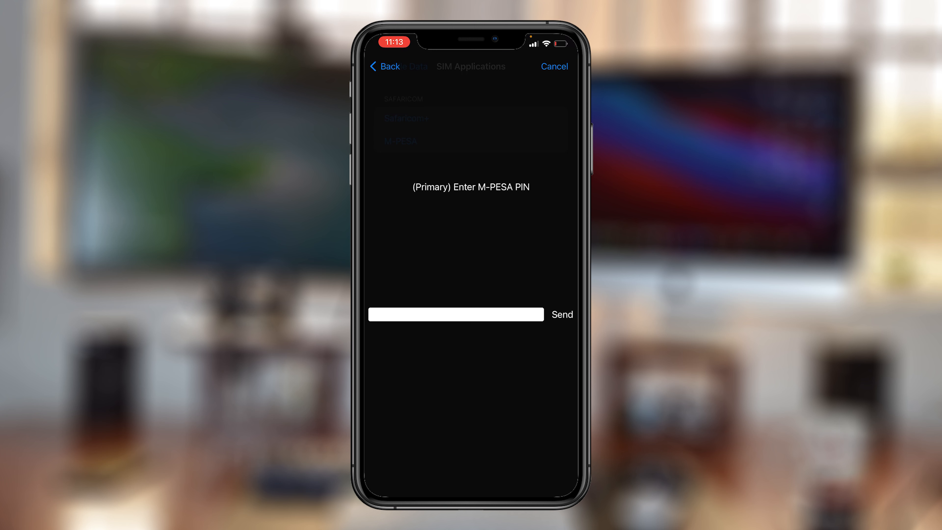